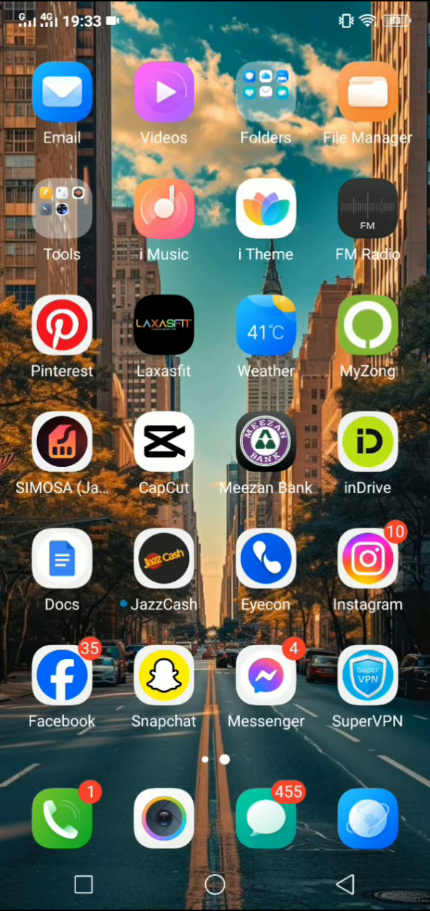
Step: Launch Messenger from the home screen to reach the Chats list
click(266, 675)
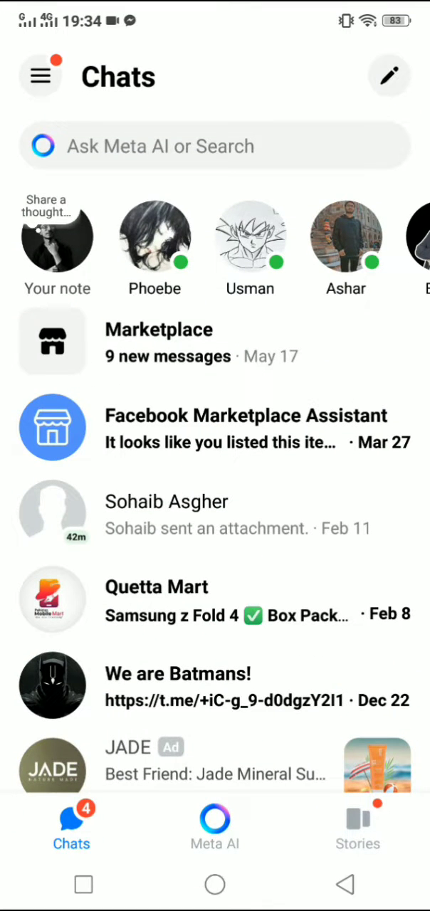
Step: Enter Messenger settings through the side menu's gear icon
click(40, 75)
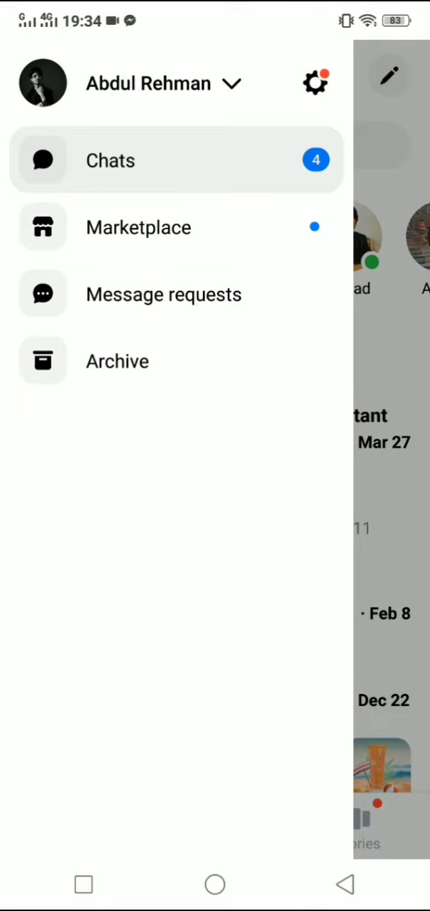
click(315, 81)
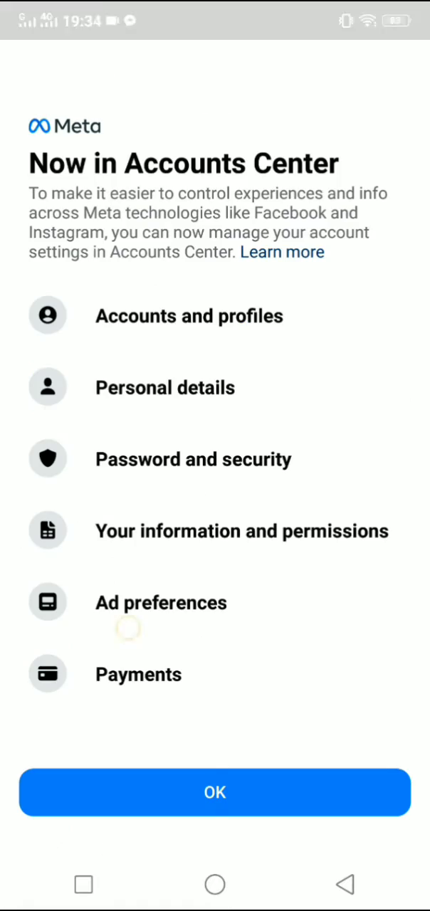
Step: Dismiss the Accounts Center notice and scroll the Me page down to Accounts Center
click(214, 793)
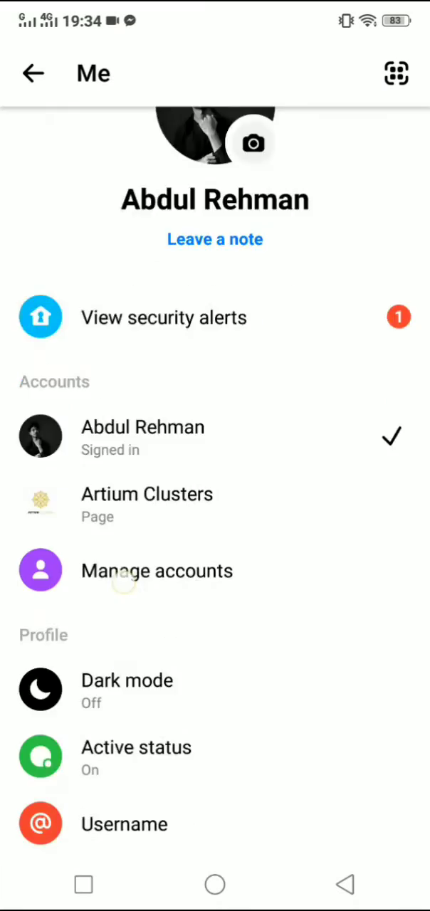
scroll(down, 3)
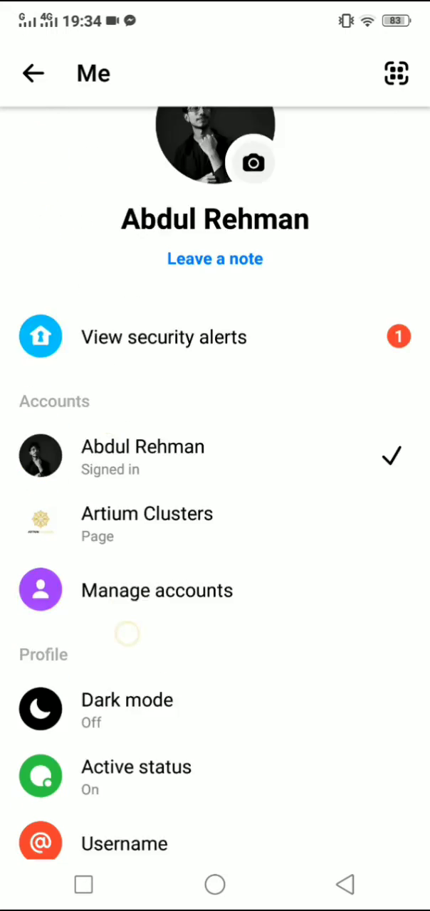
scroll(down, 3)
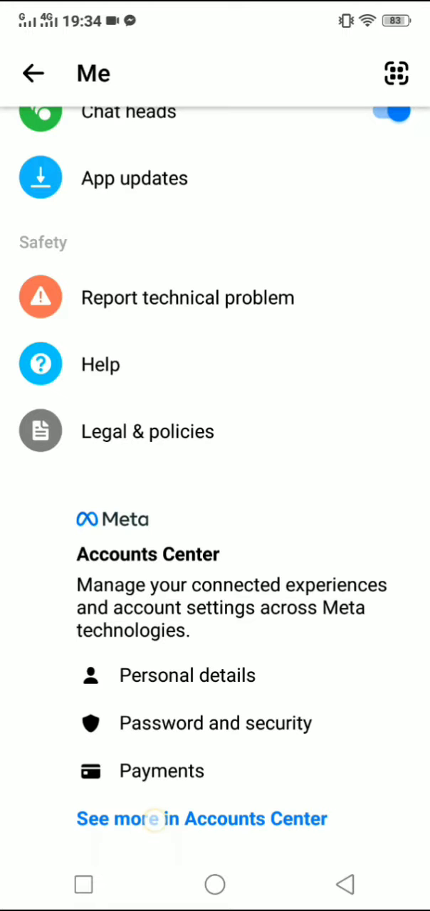
Step: Go through Accounts Center's Password and security to the 'Where you're logged in' device list
click(201, 819)
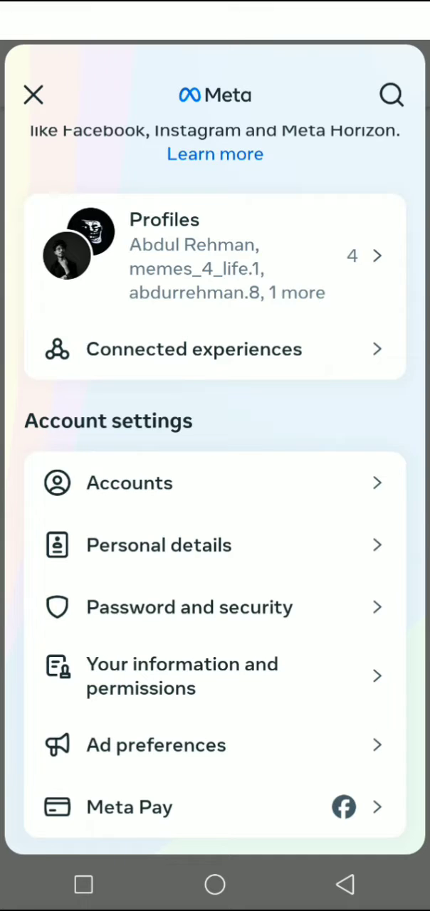
click(189, 606)
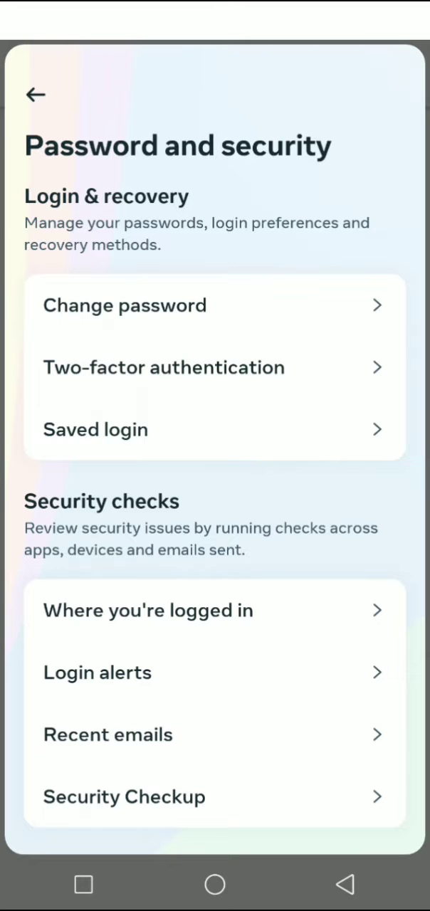
click(148, 610)
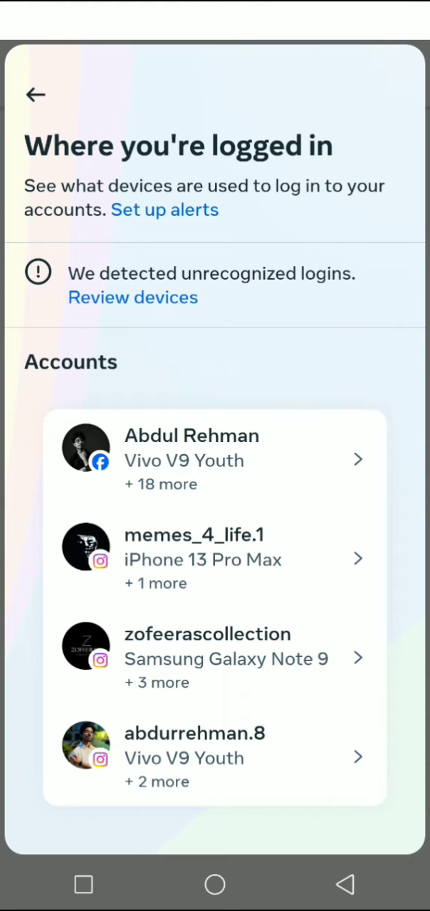